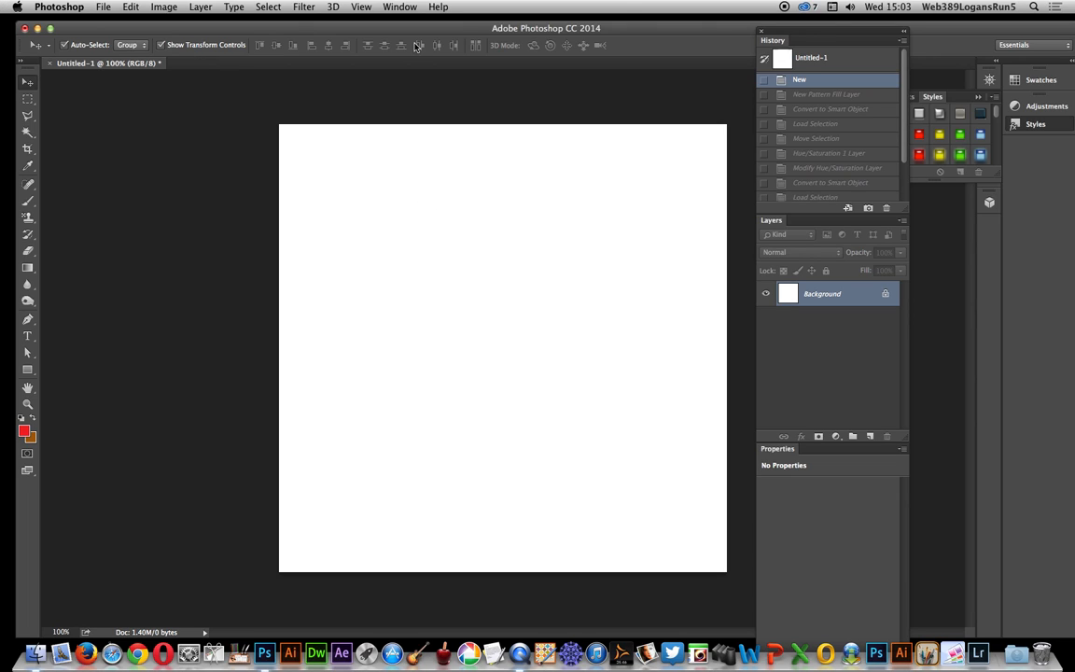
{"action": "mouse_move", "coordinate": [434, 34]}
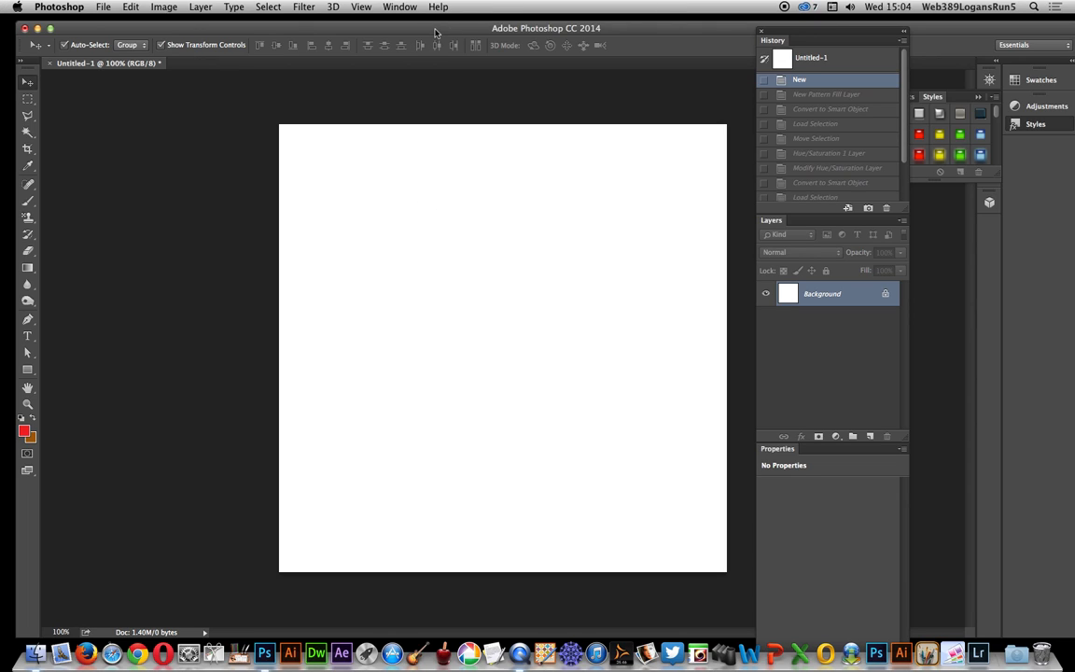
Show the Layer menu's New Fill Layer choices: Solid Color, Gradient and Pattern.
{"action": "left_click", "coordinate": [200, 6]}
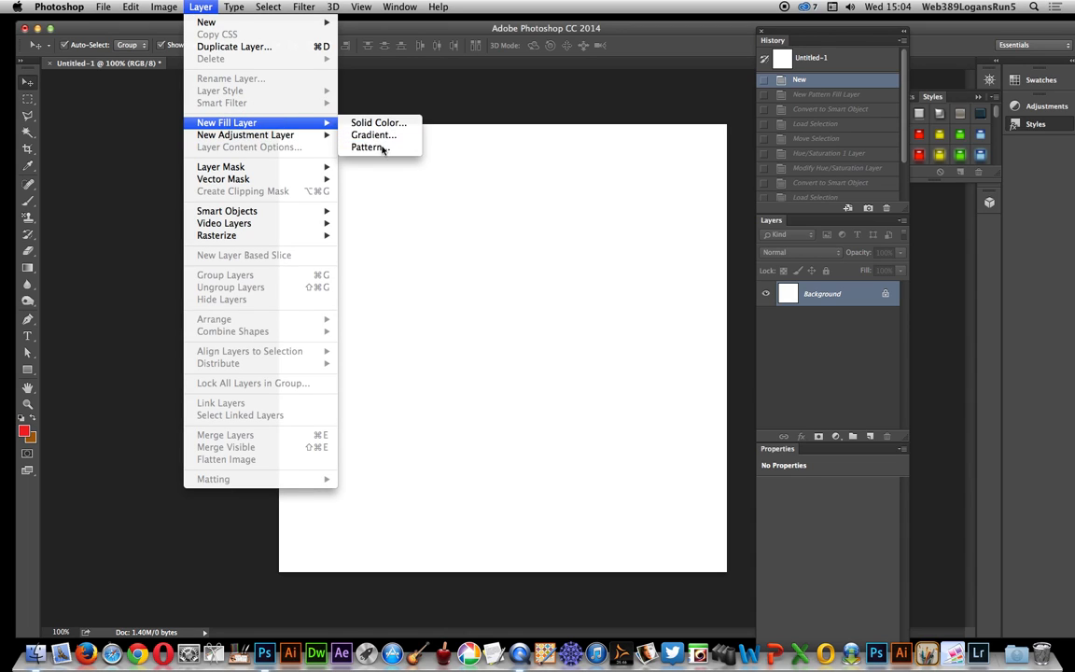
Add a Pattern fill layer of tiled black rings at 10% scale, repositioned on the canvas.
{"action": "left_click", "coordinate": [368, 147]}
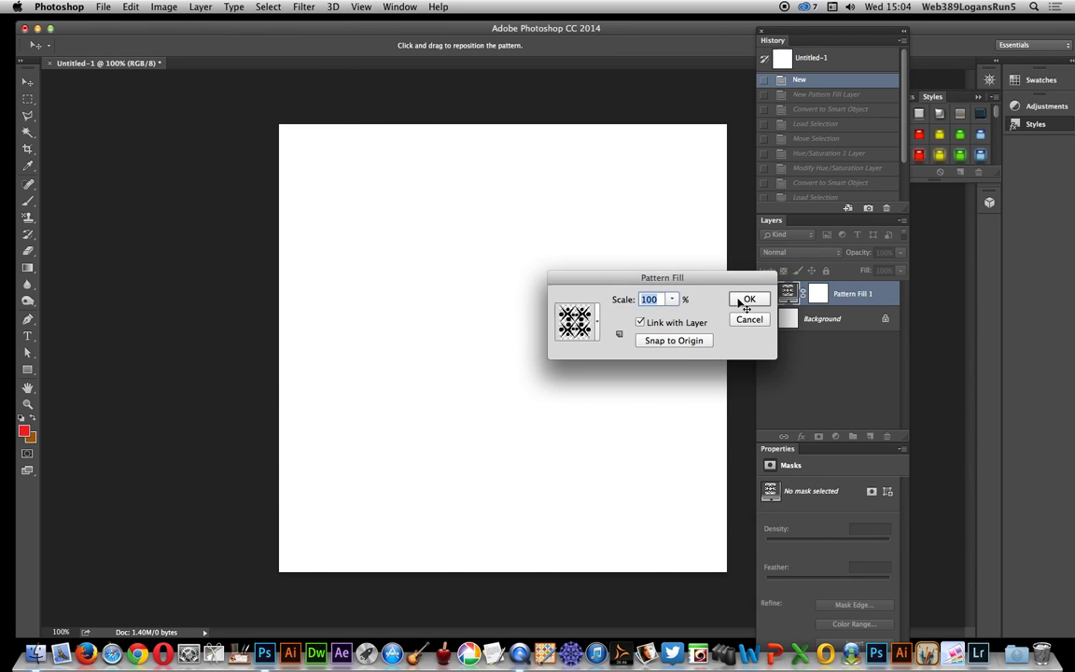
{"action": "left_click", "coordinate": [748, 298]}
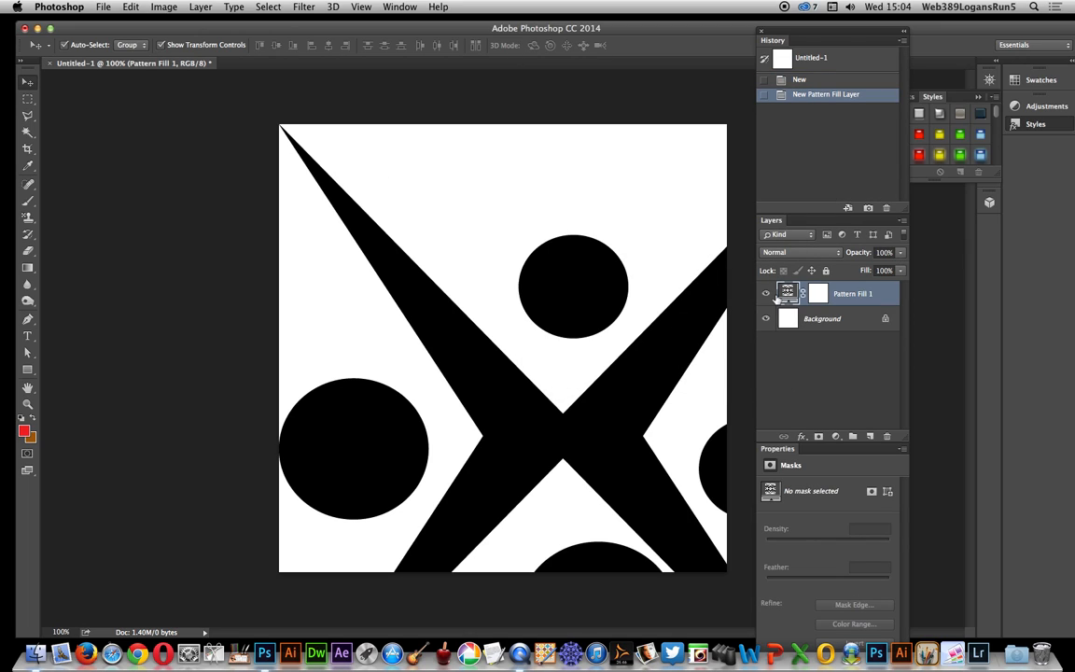
{"action": "double_click", "coordinate": [788, 293]}
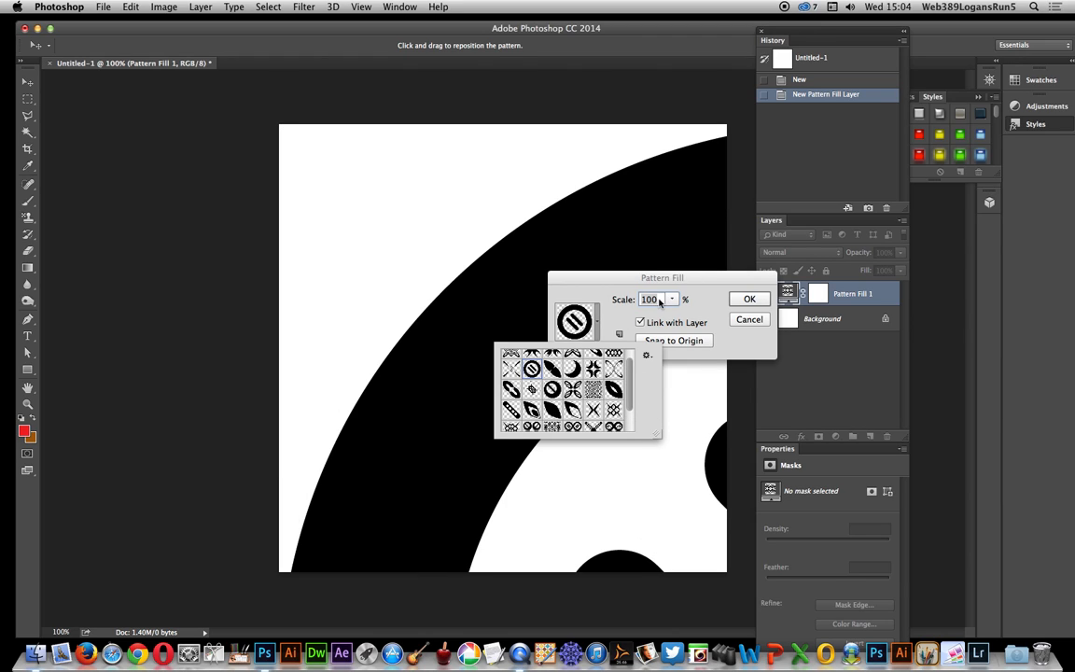
{"action": "left_click", "coordinate": [574, 321]}
{"action": "type", "text": "10"}
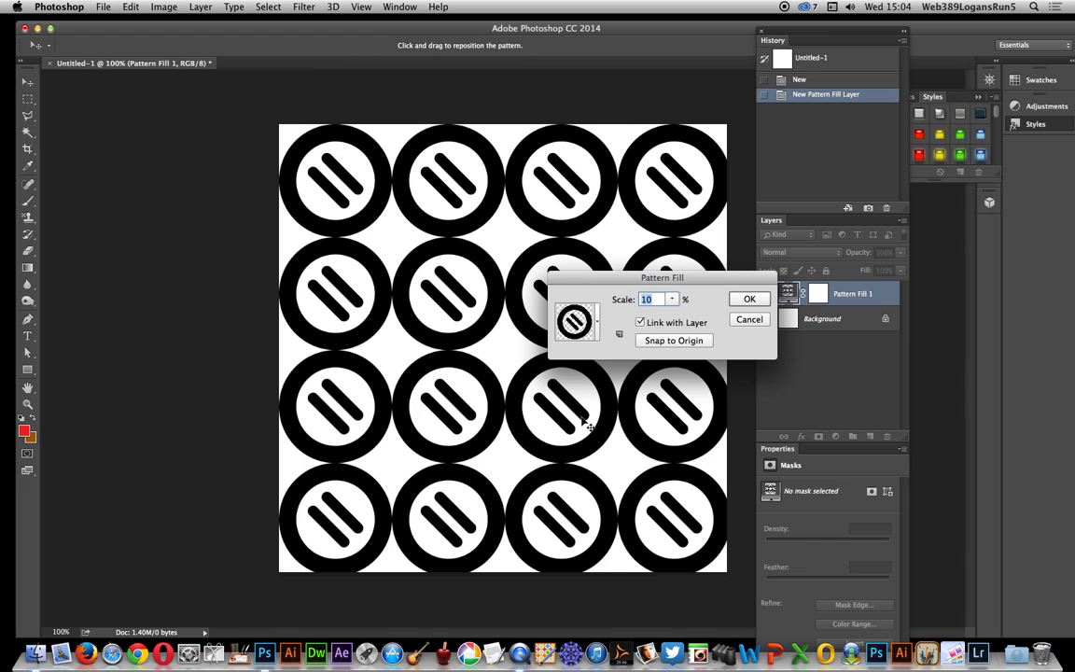
{"action": "left_click_drag", "start_coordinate": [588, 424], "coordinate": [418, 210]}
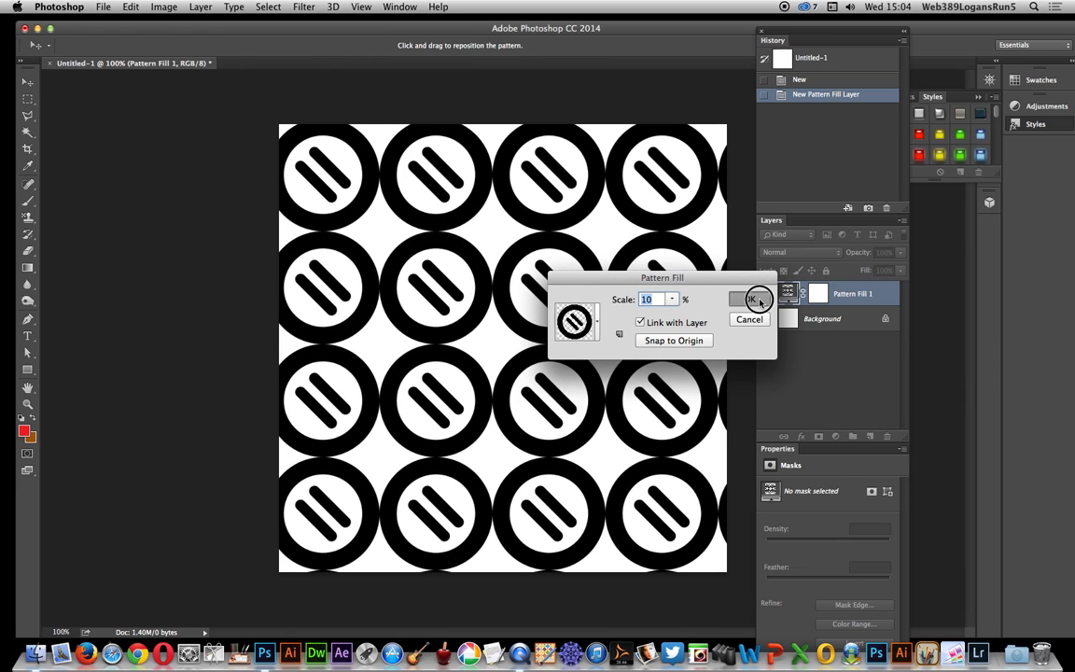
{"action": "left_click", "coordinate": [752, 298]}
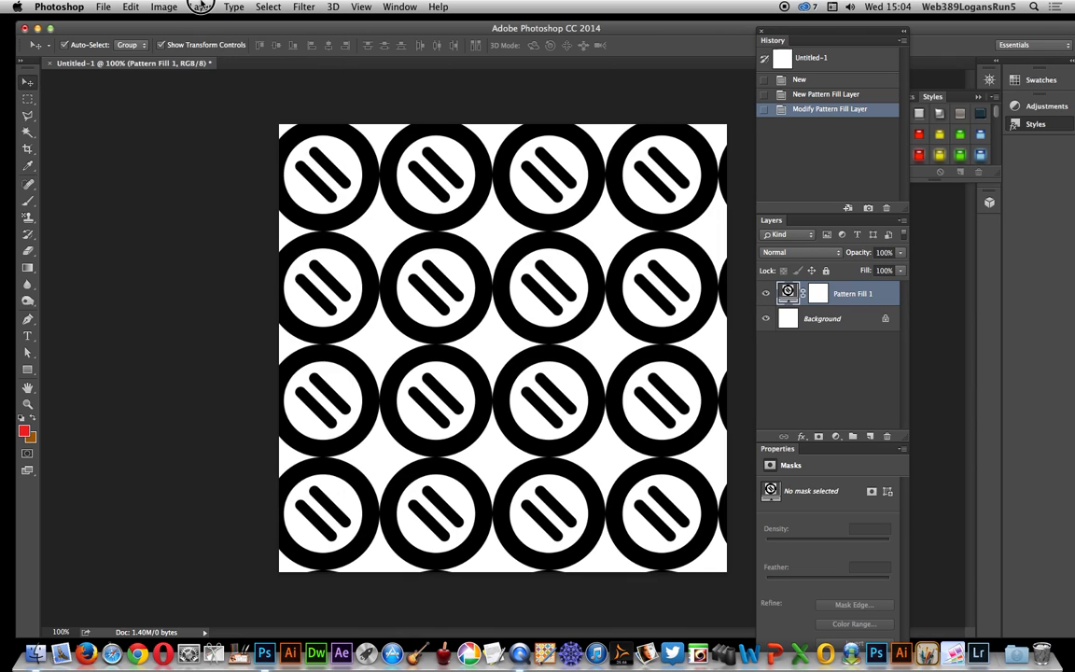
Load a selection from the pattern layer, then step back in history to undo it.
{"action": "left_click", "coordinate": [268, 6]}
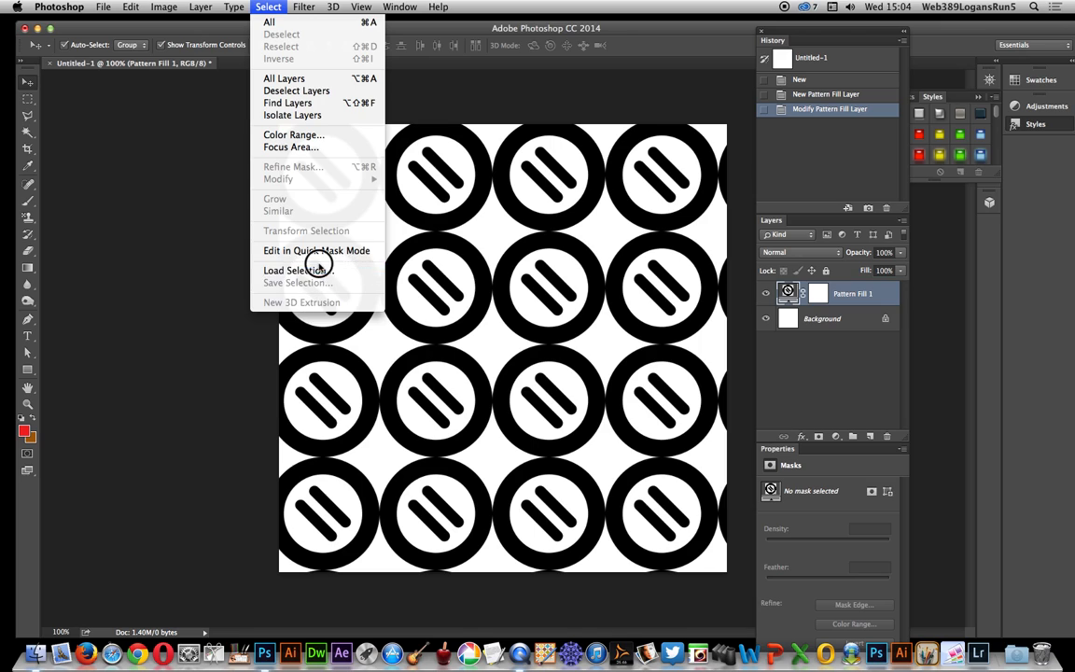
{"action": "mouse_move", "coordinate": [298, 271]}
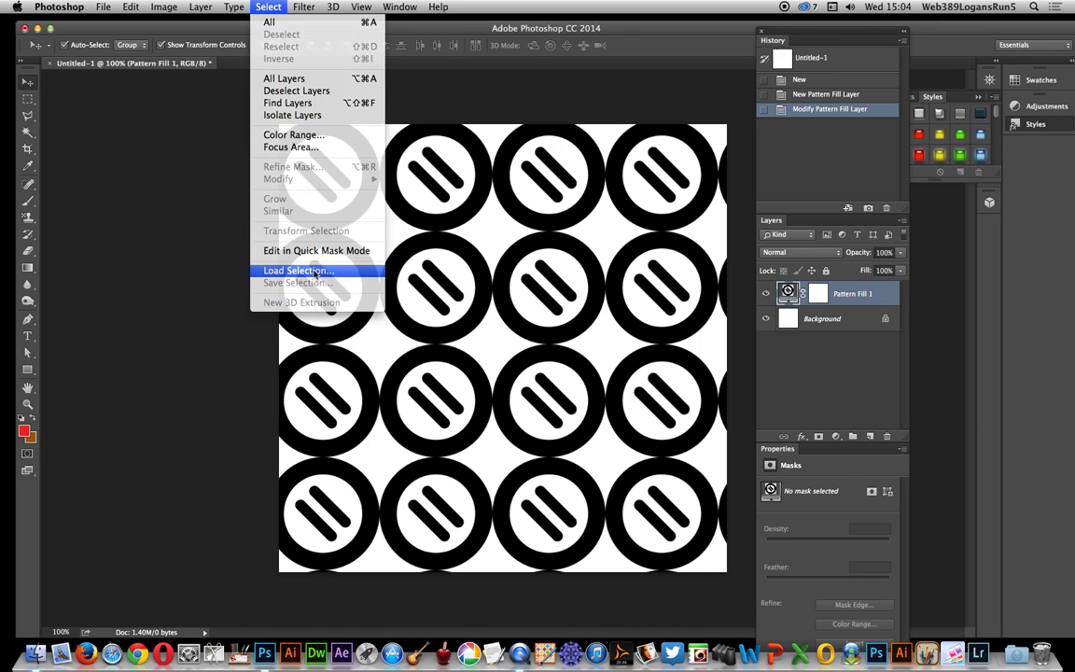
{"action": "left_click", "coordinate": [298, 271]}
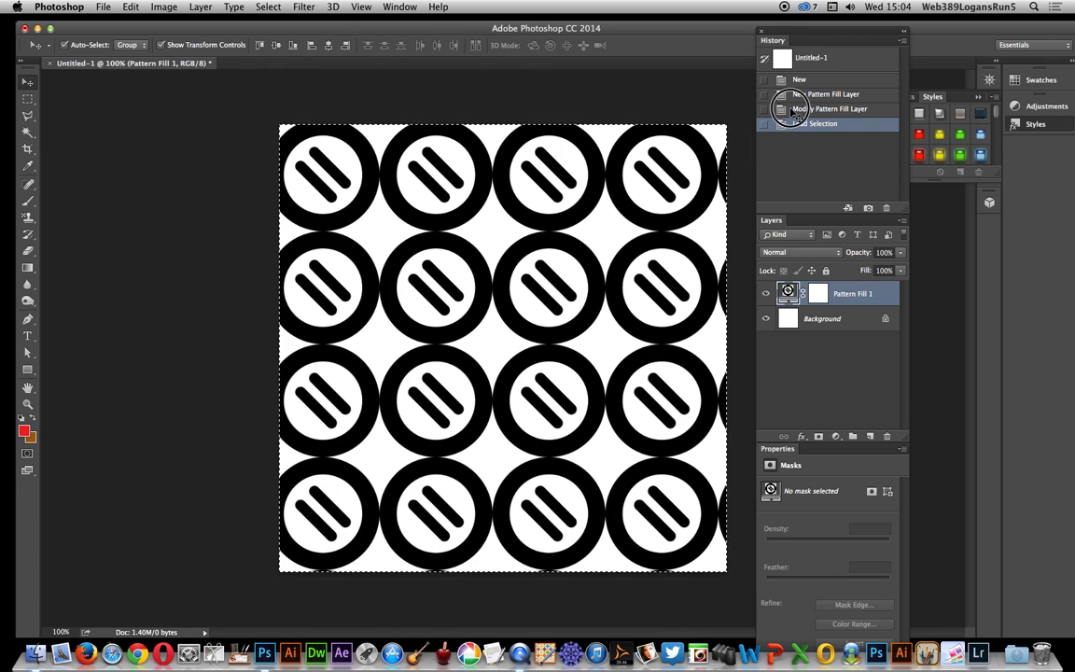
{"action": "left_click", "coordinate": [199, 6]}
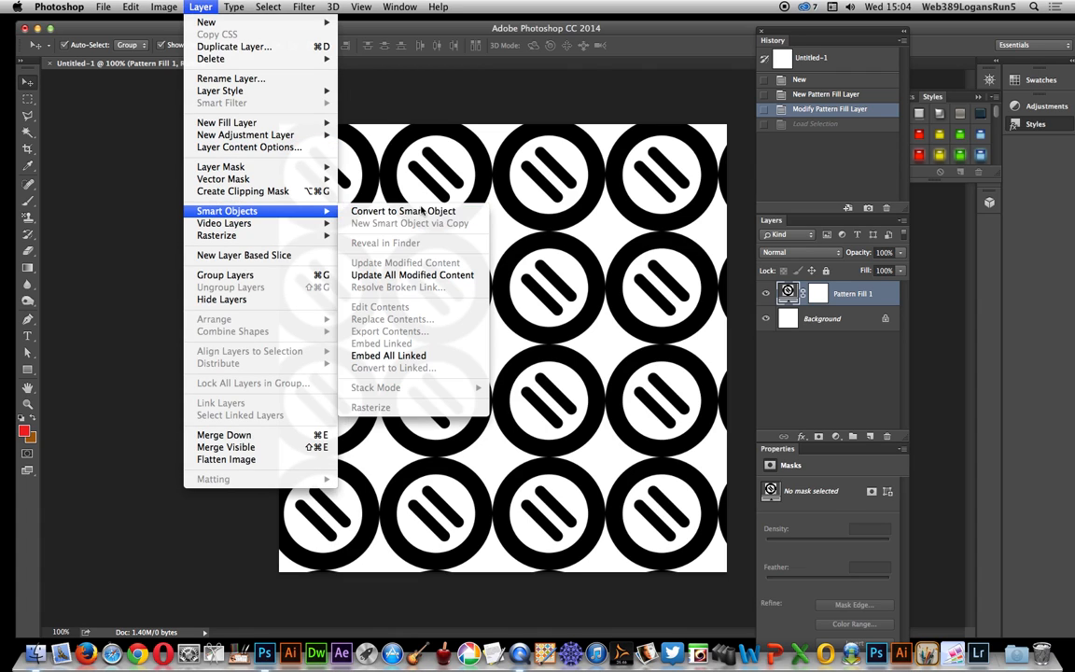
Convert the pattern layer to a smart object and load a selection from Pattern Fill 1 Transparency.
{"action": "left_click", "coordinate": [403, 210]}
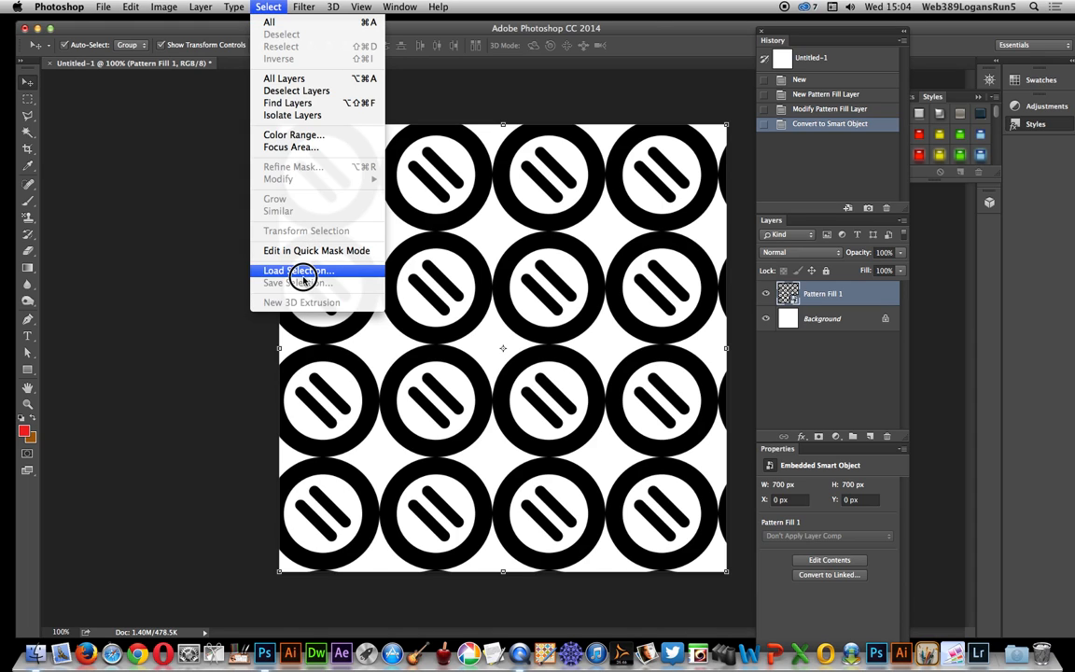
{"action": "left_click", "coordinate": [299, 270]}
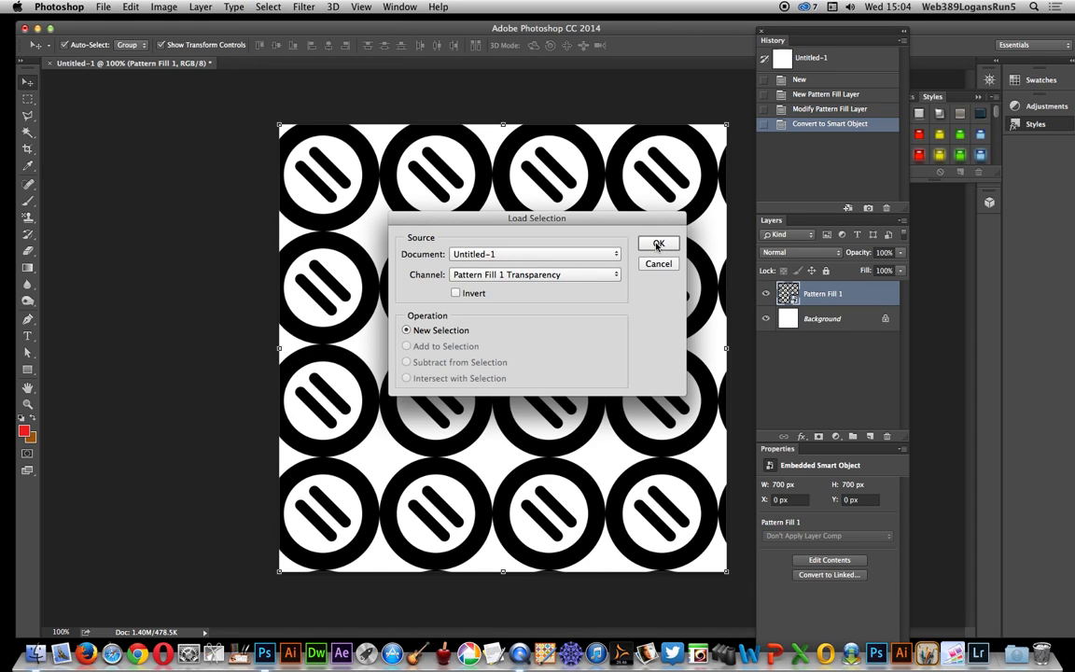
{"action": "left_click", "coordinate": [658, 243]}
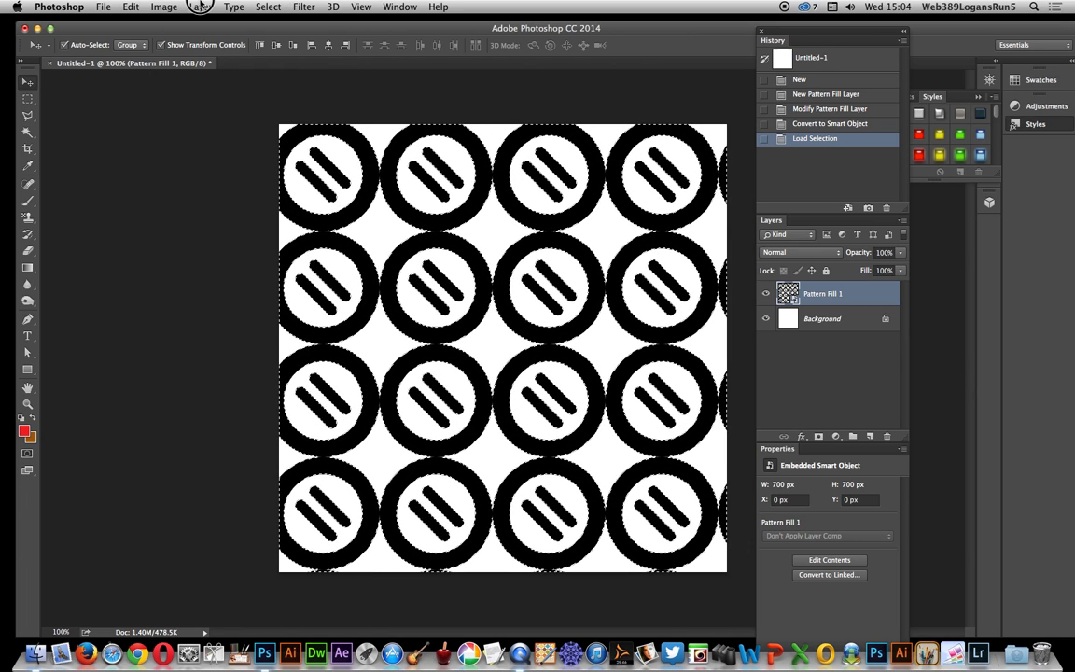
{"action": "left_click", "coordinate": [200, 7]}
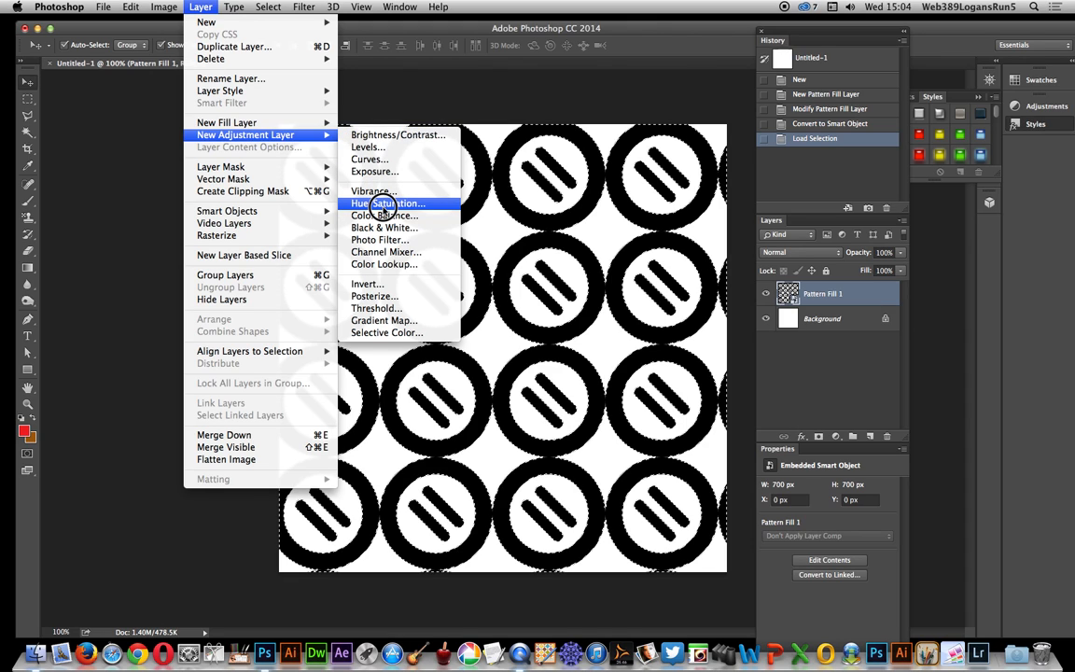
Create a Hue/Saturation adjustment layer masked by the loaded ring selection, at default settings.
{"action": "left_click", "coordinate": [388, 203]}
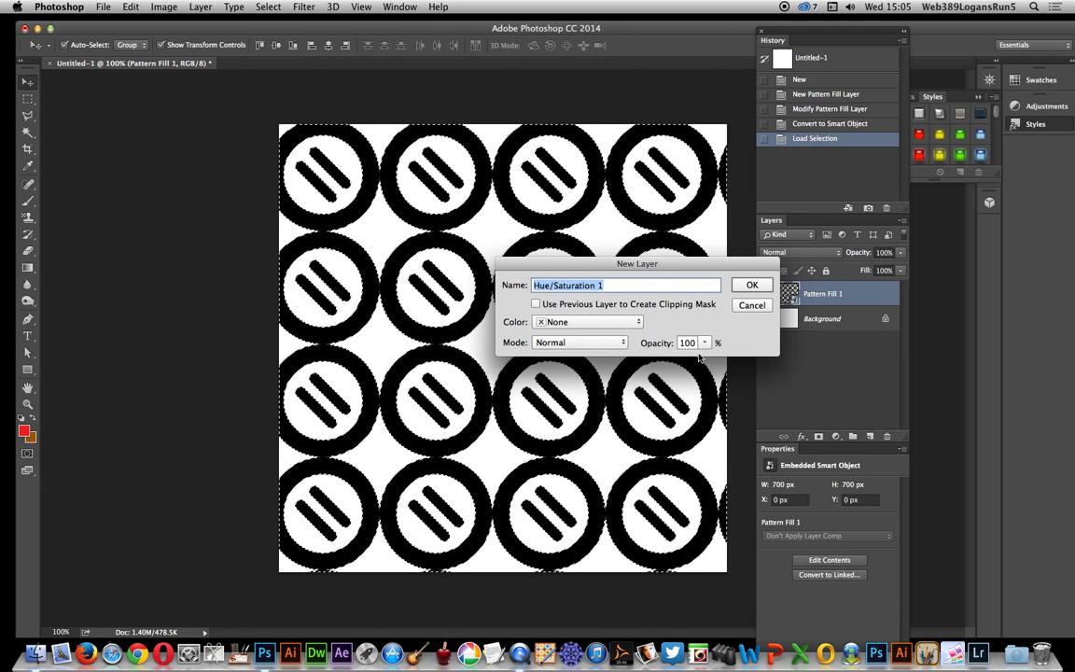
{"action": "left_click", "coordinate": [752, 284]}
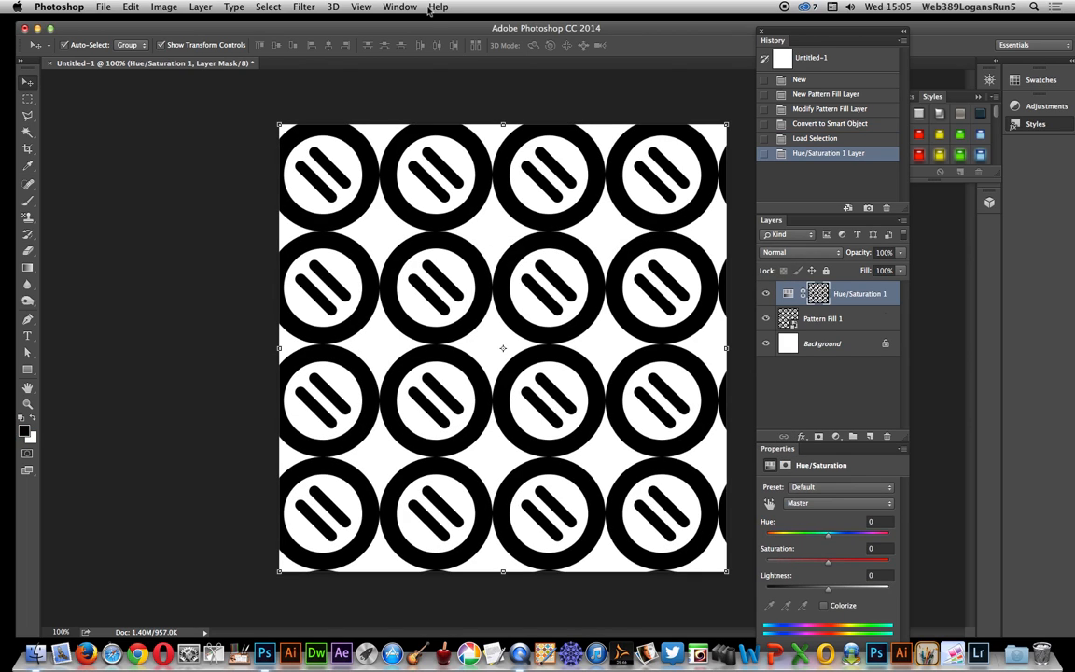
{"action": "left_click", "coordinate": [399, 7]}
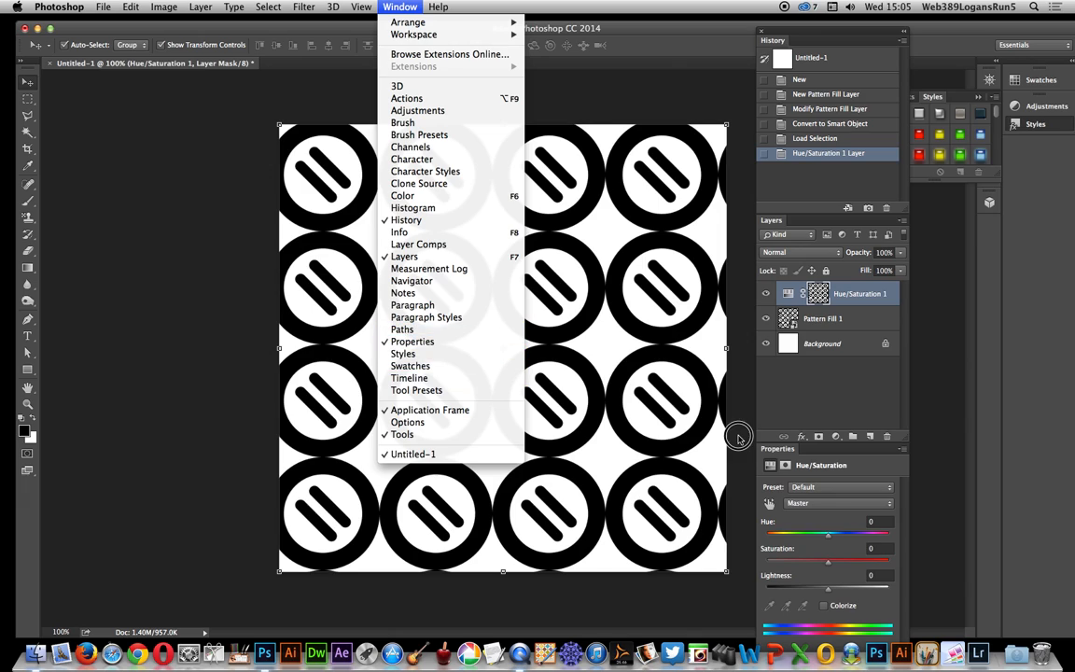
Turn on Colorize and set Hue 160, Saturation 54, Lightness +52 to tint the rings green.
{"action": "left_click", "coordinate": [504, 350]}
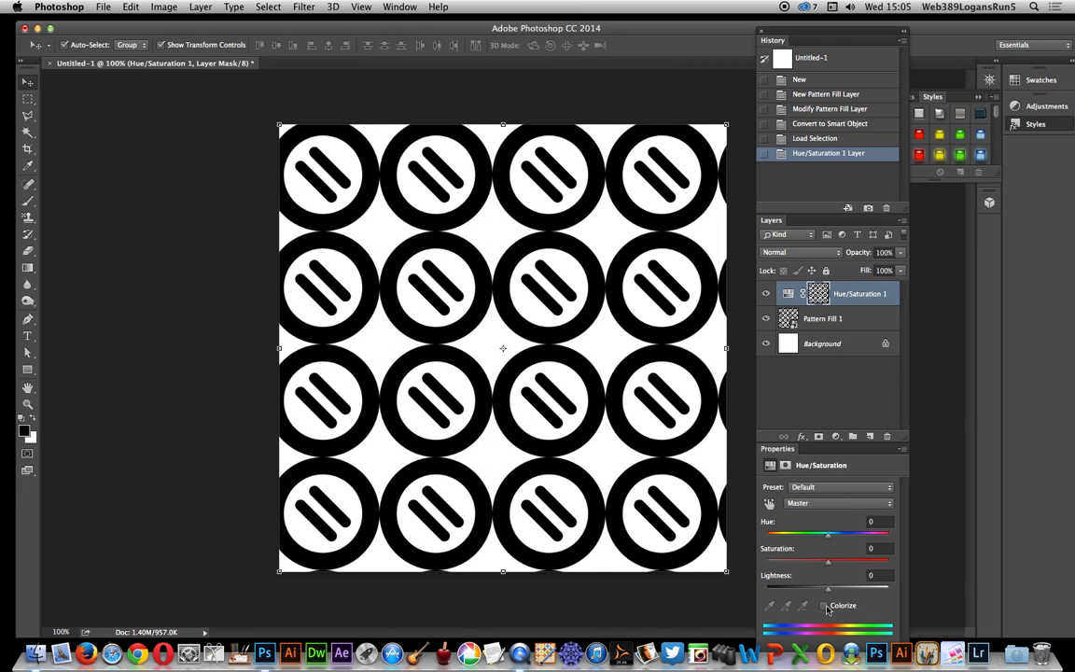
{"action": "left_click", "coordinate": [825, 605]}
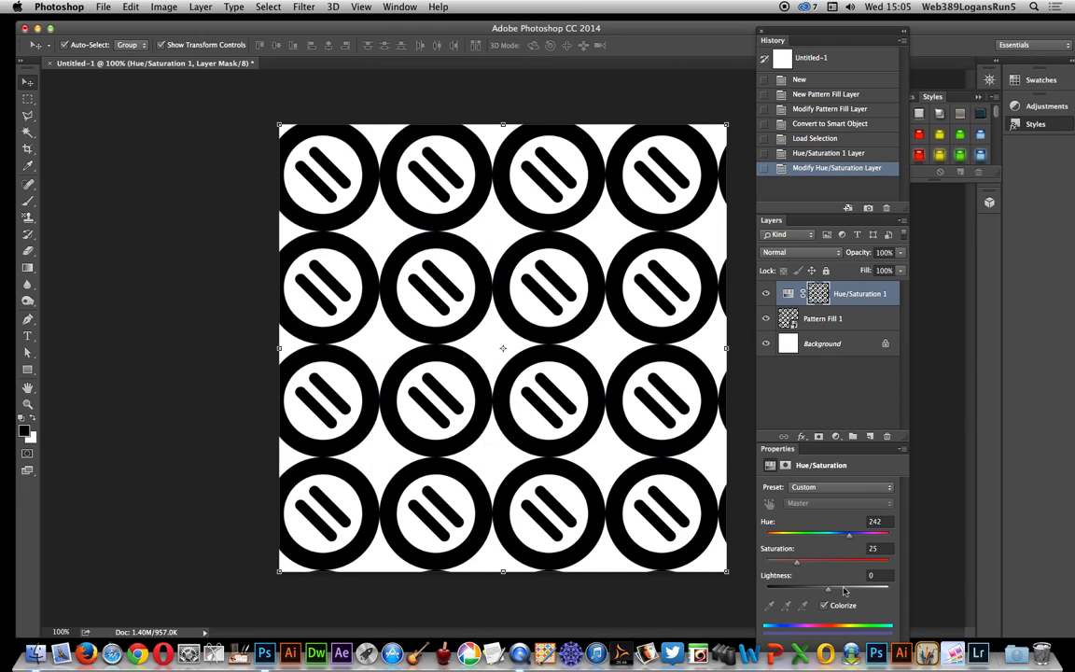
{"action": "left_click_drag", "start_coordinate": [797, 588], "coordinate": [859, 588]}
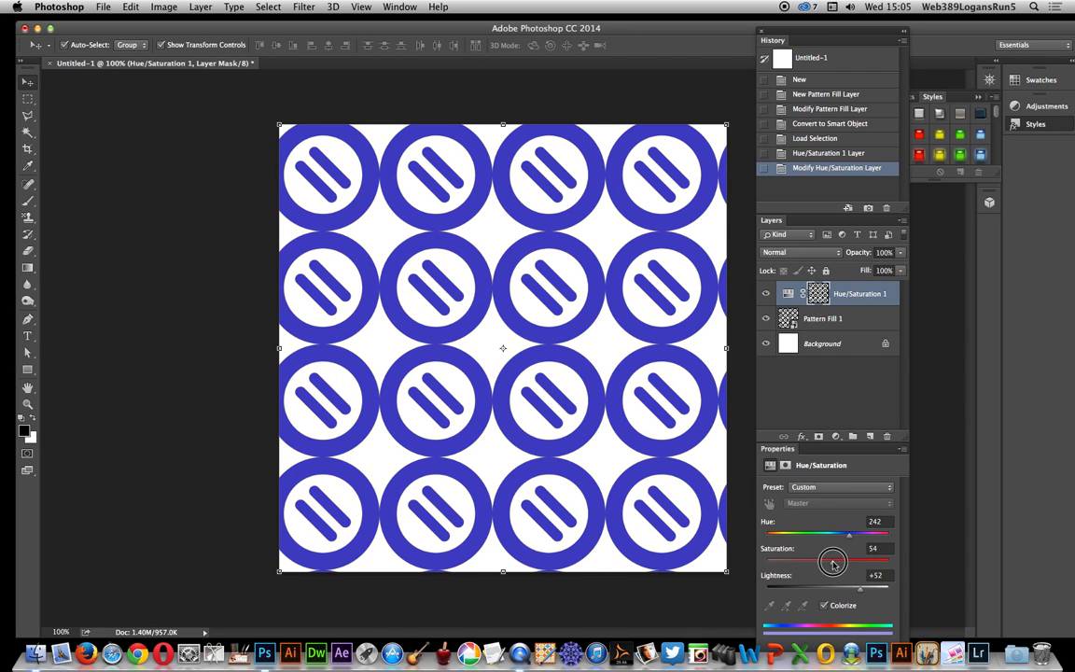
{"action": "left_click_drag", "start_coordinate": [848, 535], "coordinate": [828, 534]}
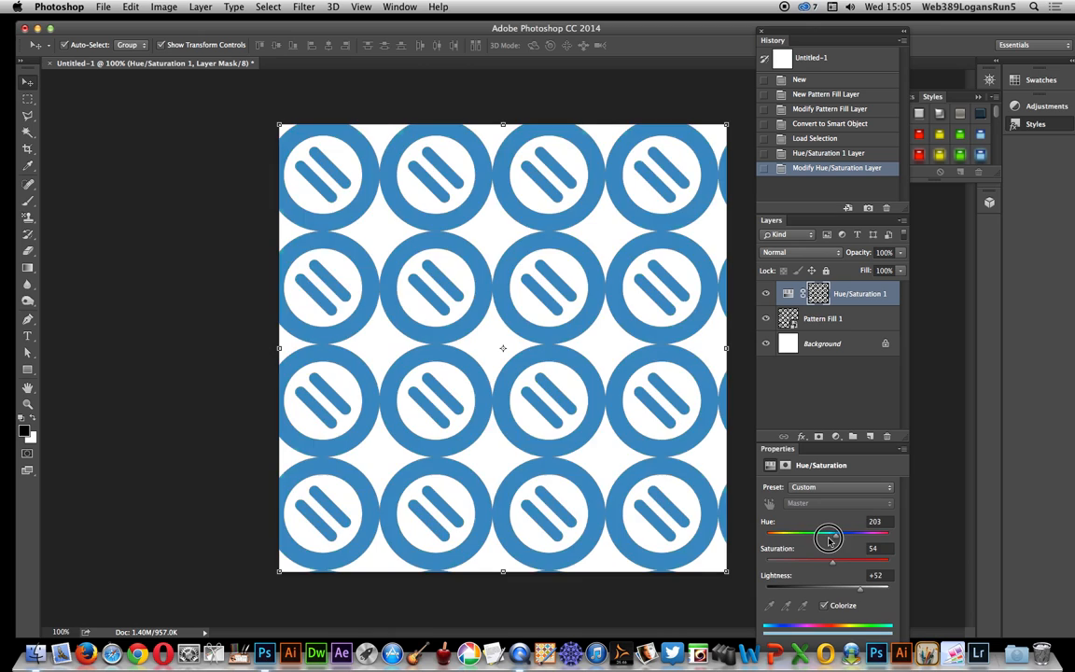
{"action": "left_click_drag", "start_coordinate": [829, 536], "coordinate": [805, 536]}
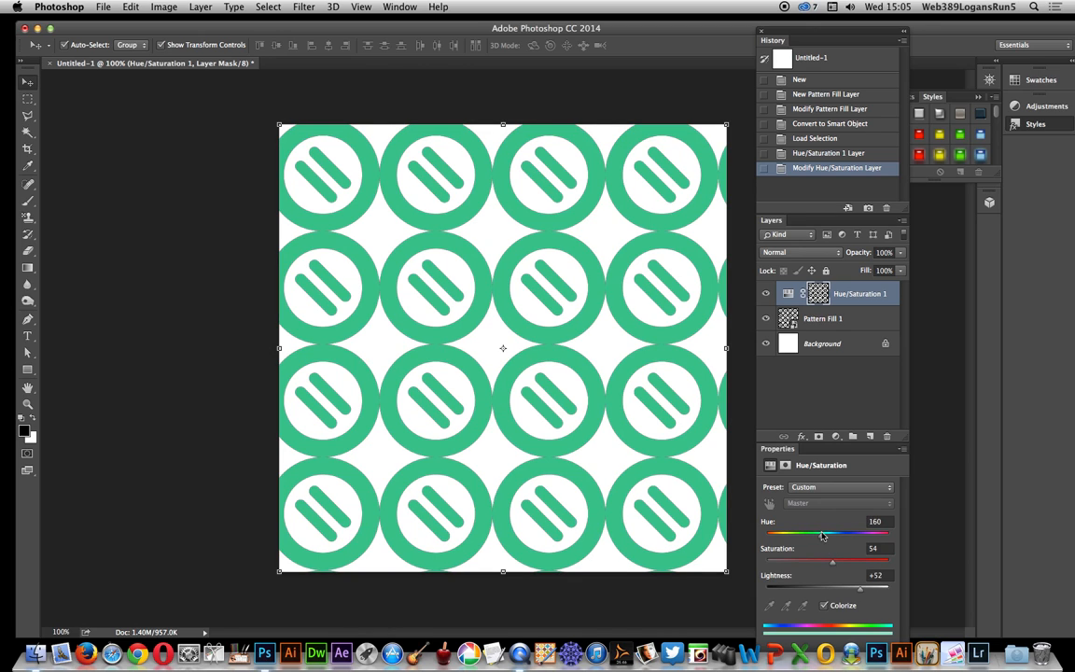
{"action": "mouse_move", "coordinate": [583, 126]}
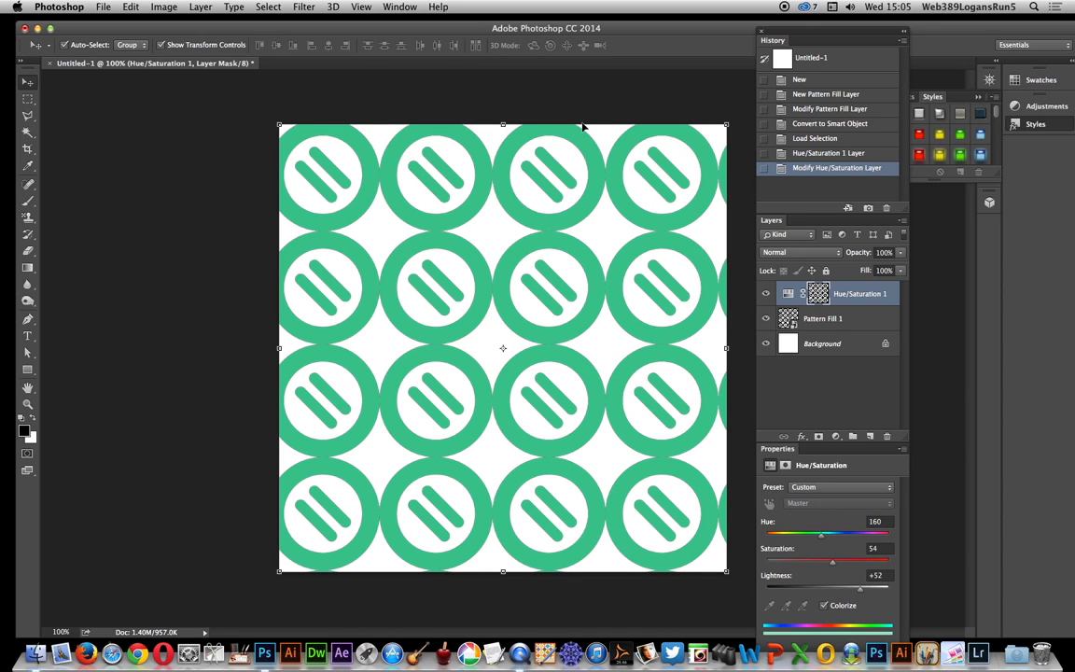
{"action": "mouse_move", "coordinate": [442, 96]}
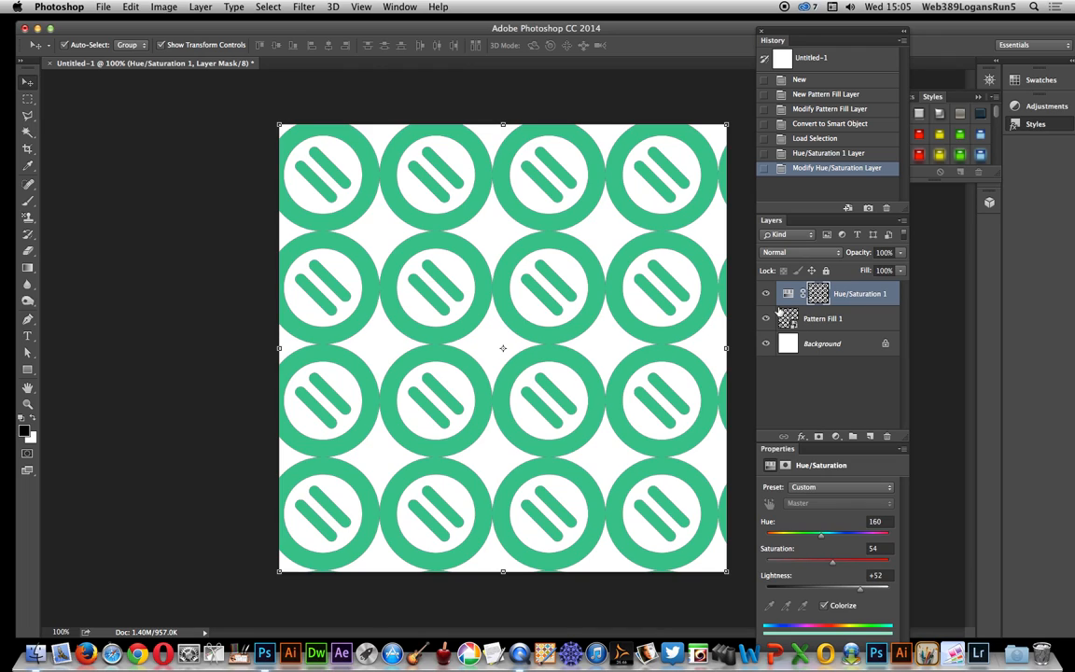
{"action": "mouse_move", "coordinate": [712, 270]}
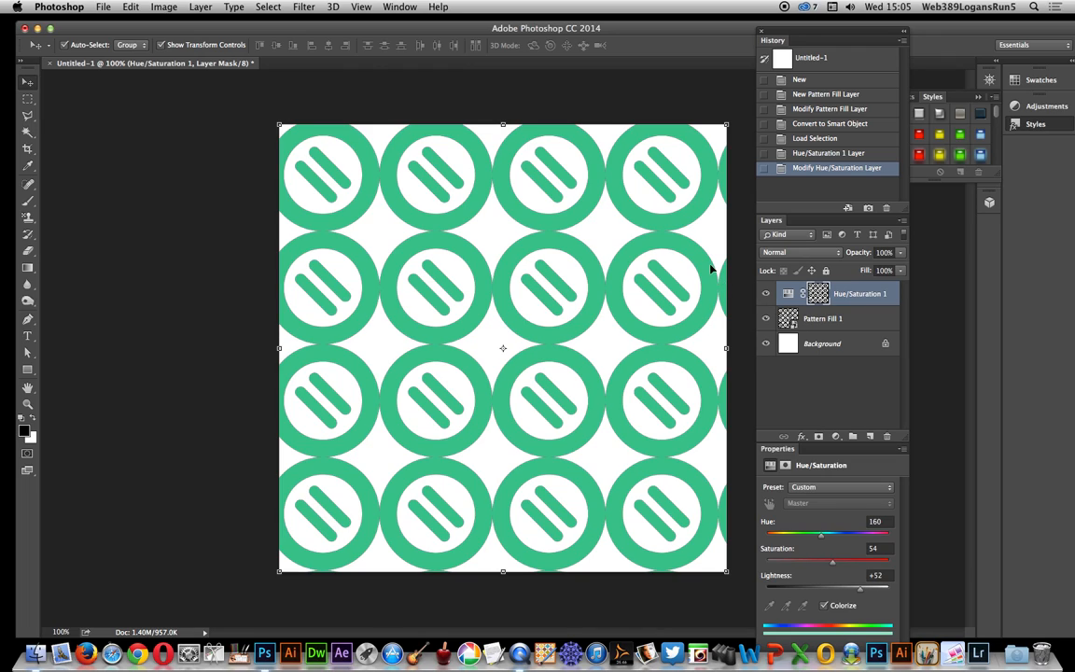
{"action": "mouse_move", "coordinate": [282, 117]}
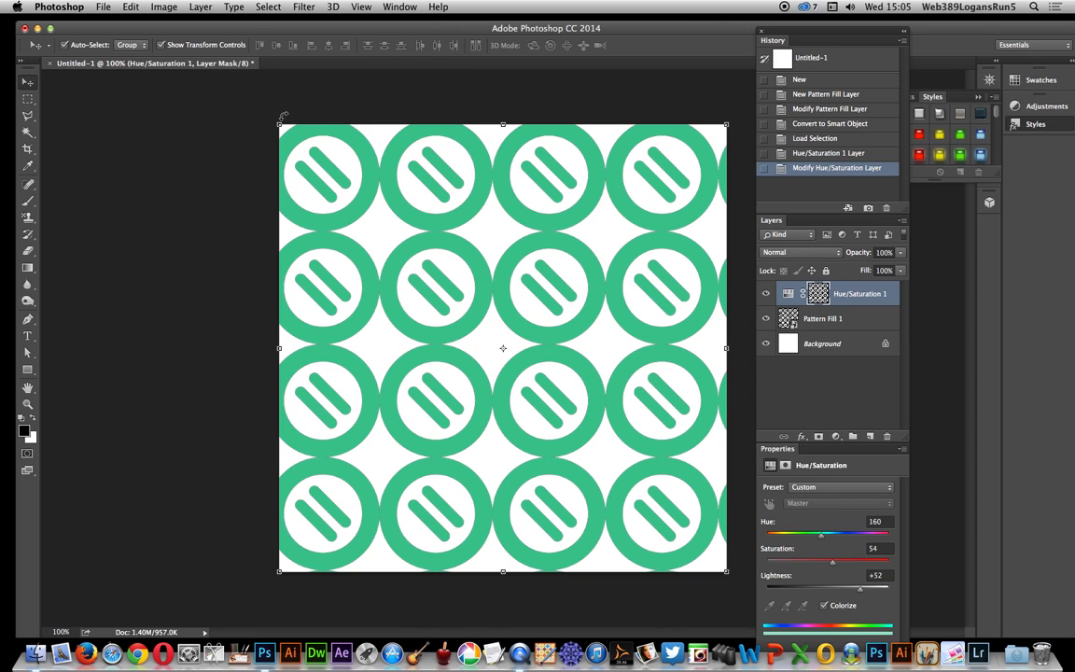
Free-transform the green overlay mask to about -26° rotation and 137% scale, then commit.
{"action": "left_click_drag", "start_coordinate": [284, 122], "coordinate": [227, 179]}
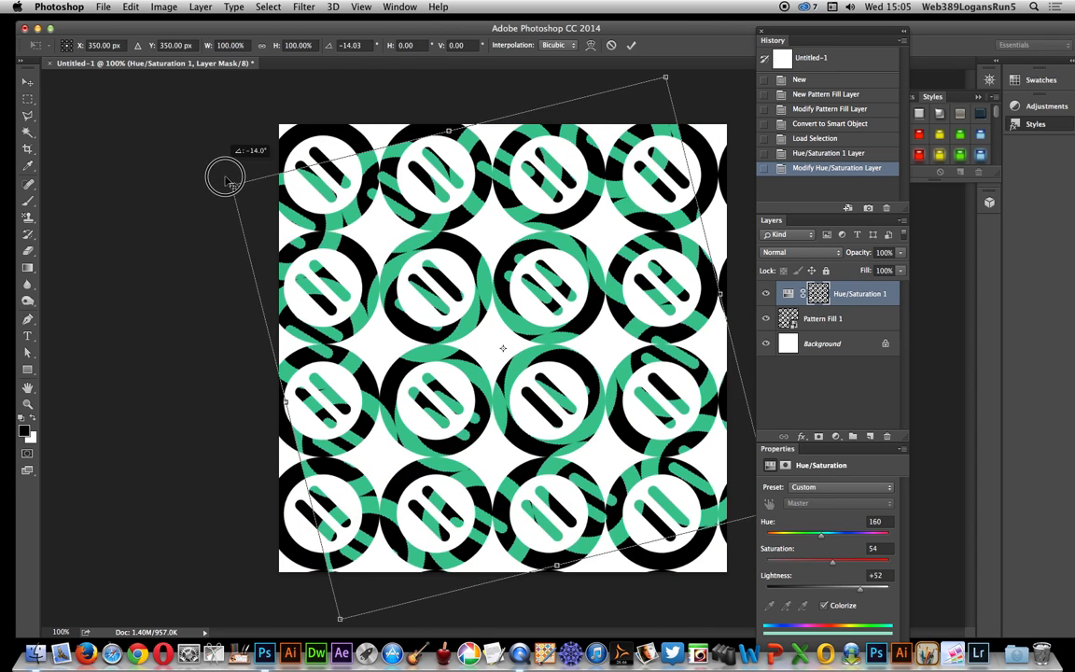
{"action": "left_click_drag", "start_coordinate": [224, 178], "coordinate": [236, 277]}
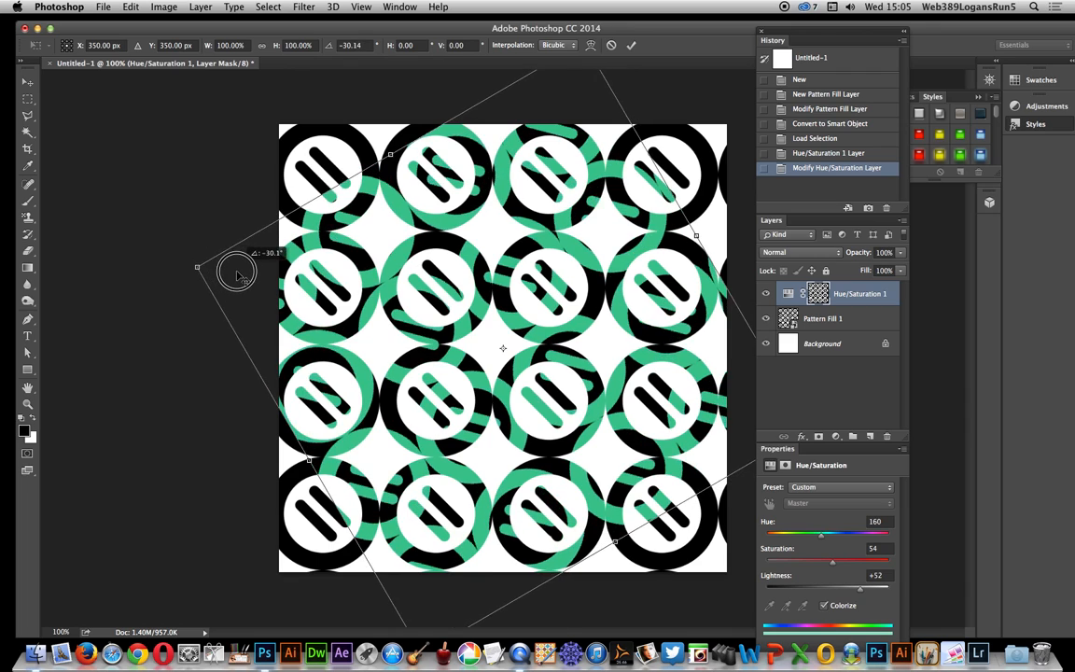
{"action": "left_click_drag", "start_coordinate": [236, 278], "coordinate": [394, 233]}
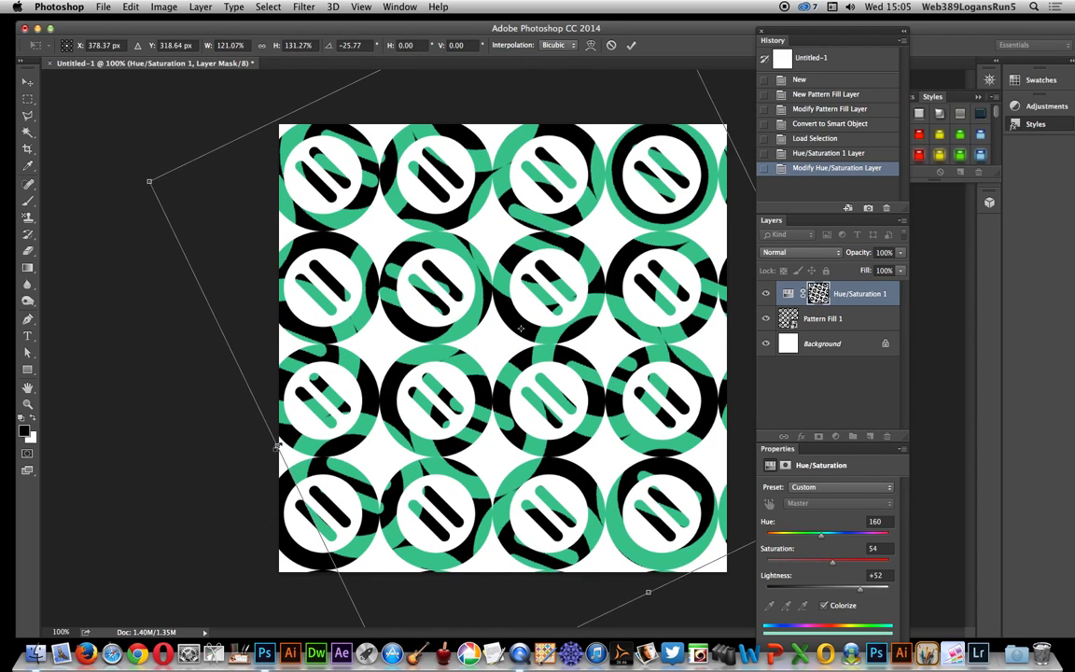
{"action": "left_click_drag", "start_coordinate": [149, 181], "coordinate": [84, 212]}
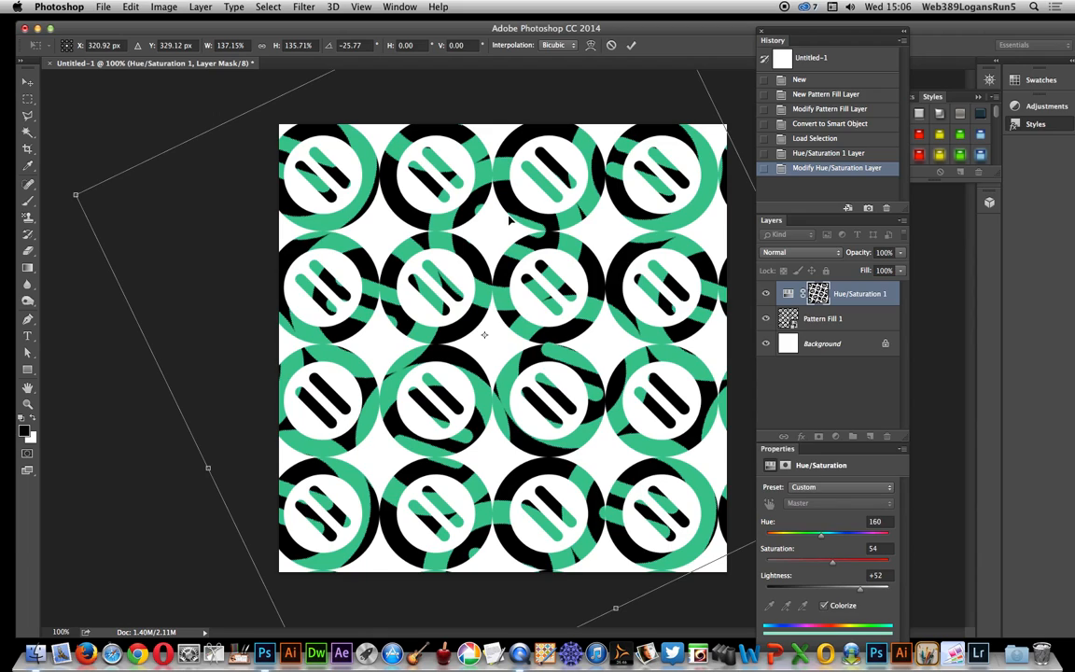
{"action": "left_click", "coordinate": [631, 45]}
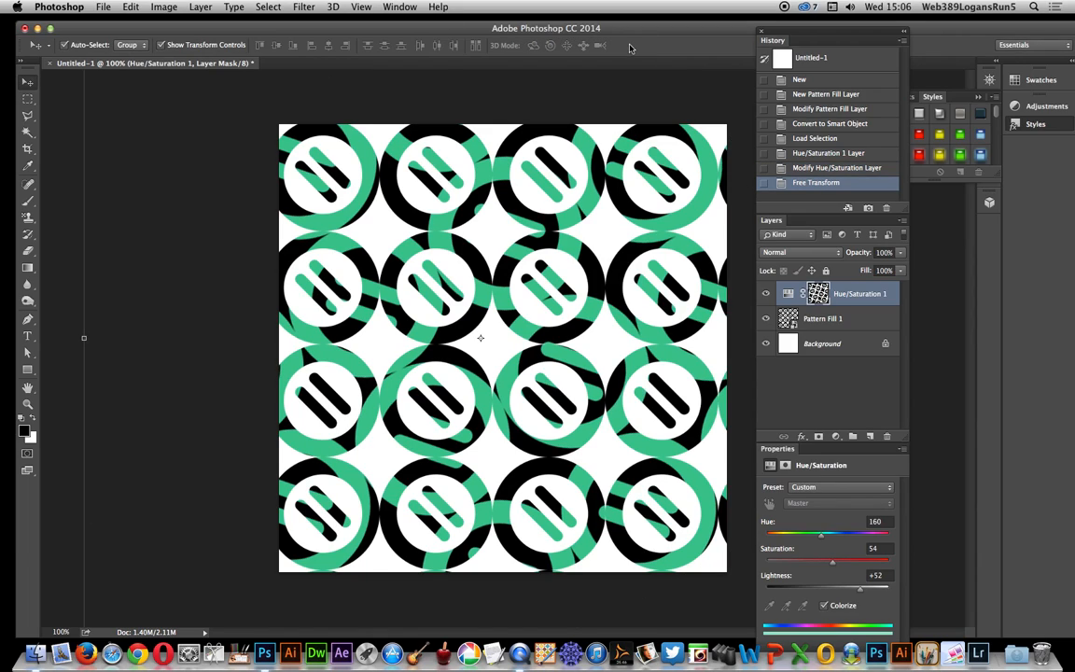